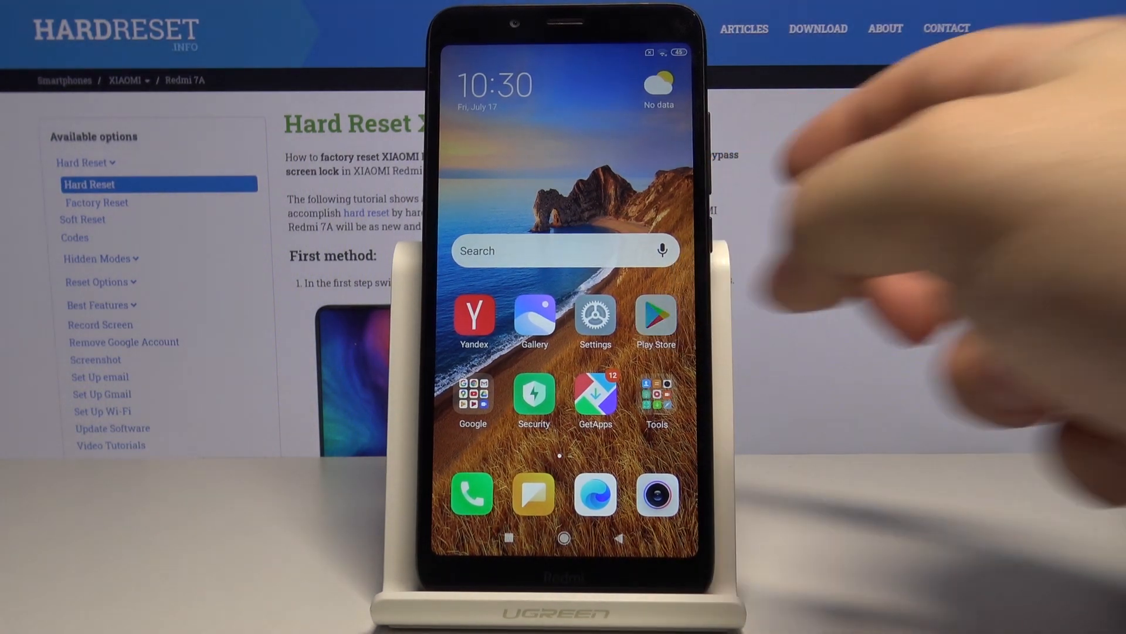
Launch Google Play and reach My apps & games via the navigation menu, showing 30 pending updates
left_click(655, 316)
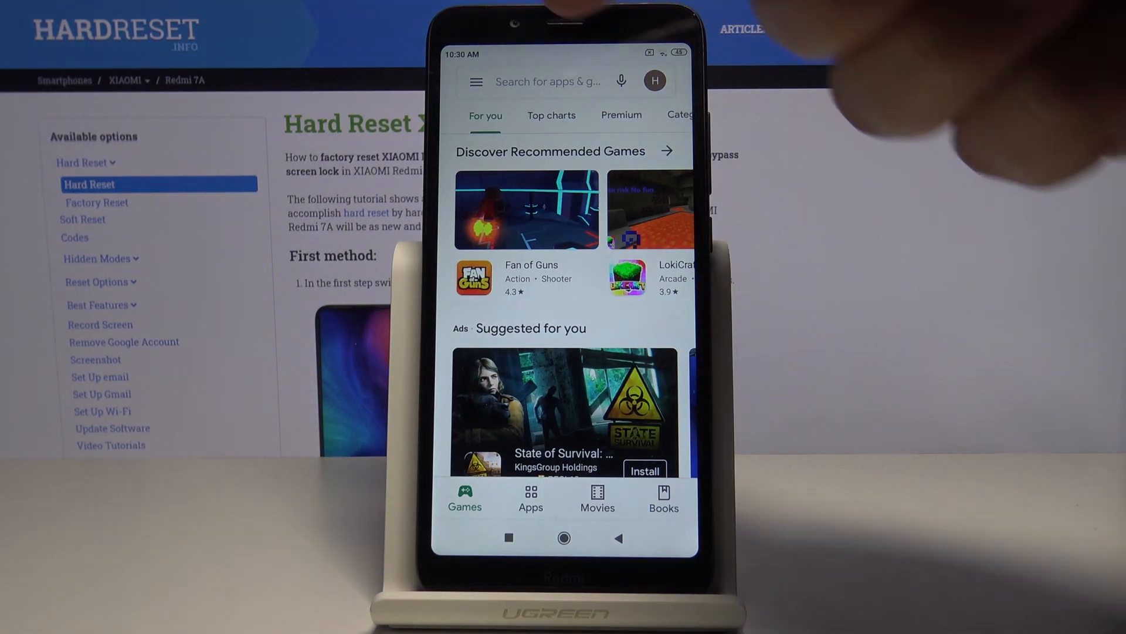
left_click(475, 81)
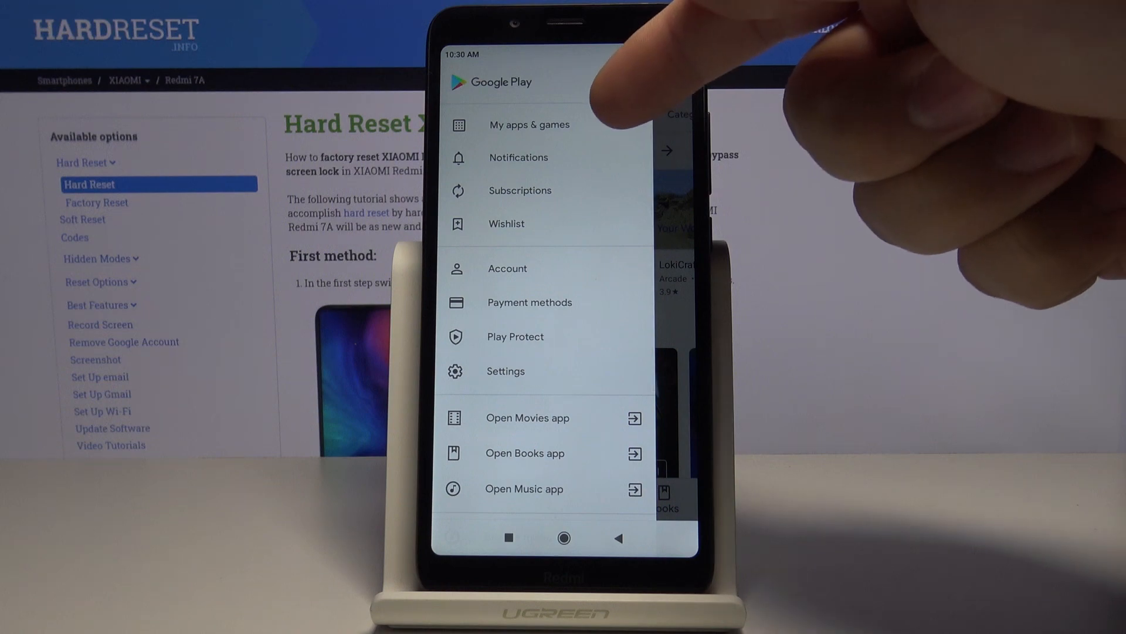
left_click(529, 124)
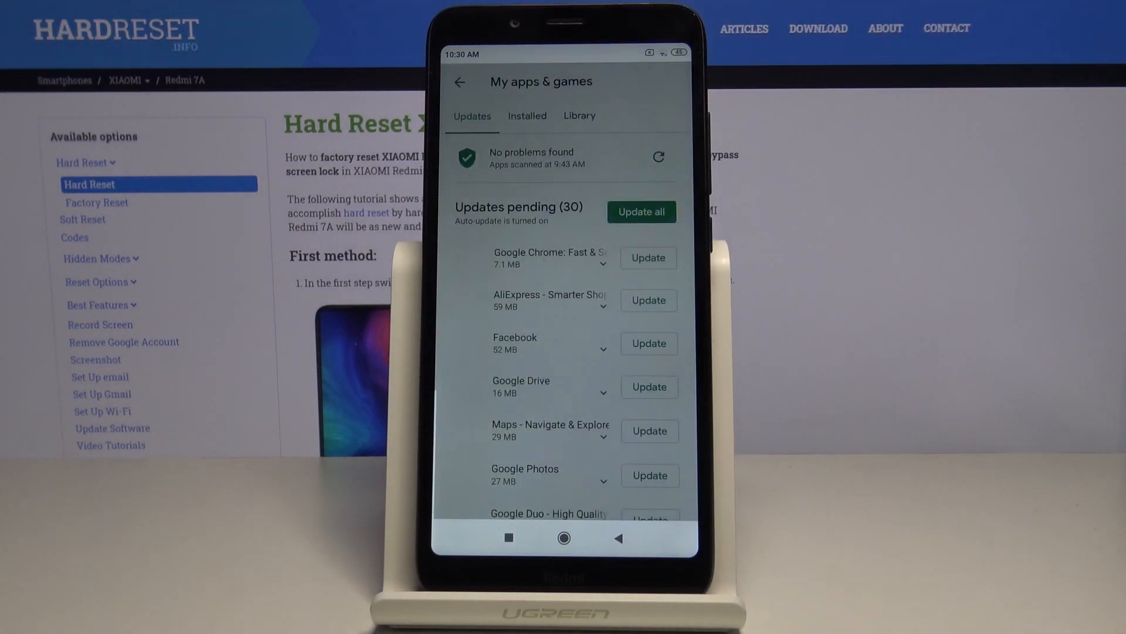